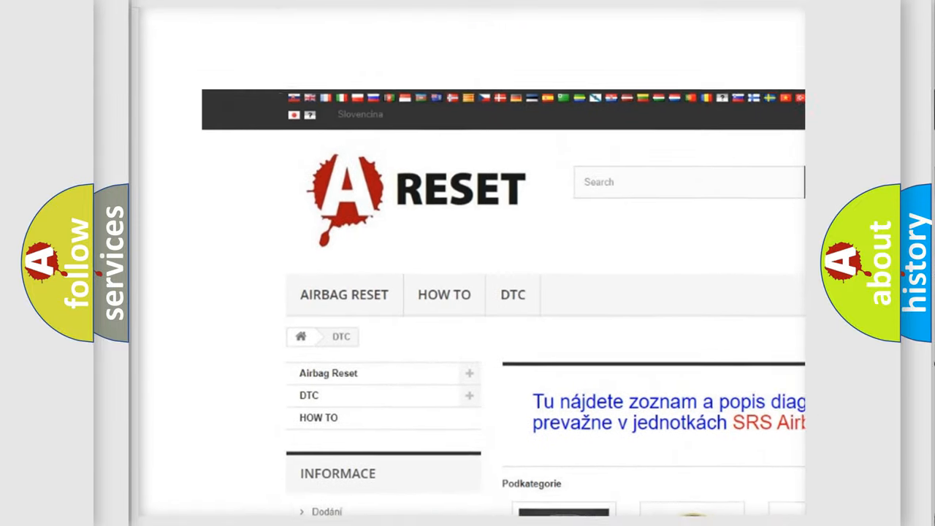
Step: Scroll down the DTC brand grid and open the FORD tile's subcategory page
{"action": "scroll", "scroll_direction": "down", "scroll_amount": 3}
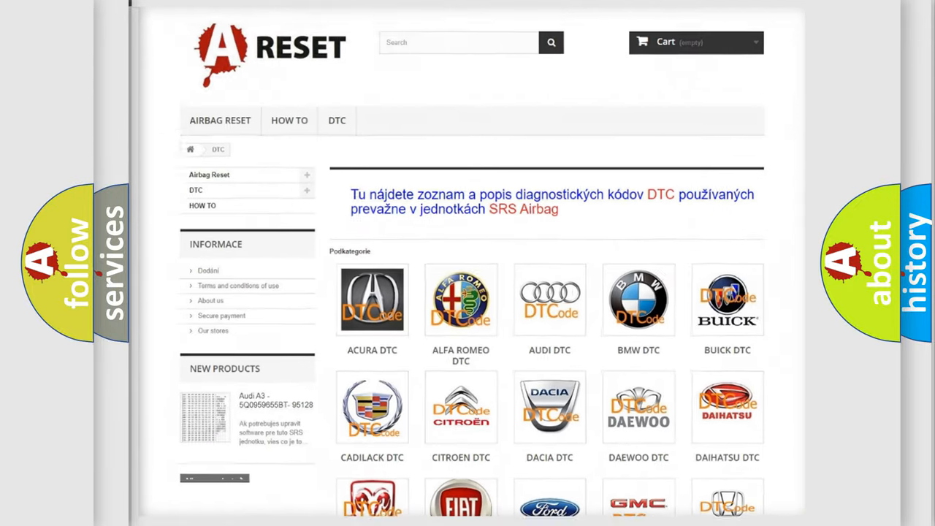
{"action": "scroll", "scroll_direction": "down", "scroll_amount": 3}
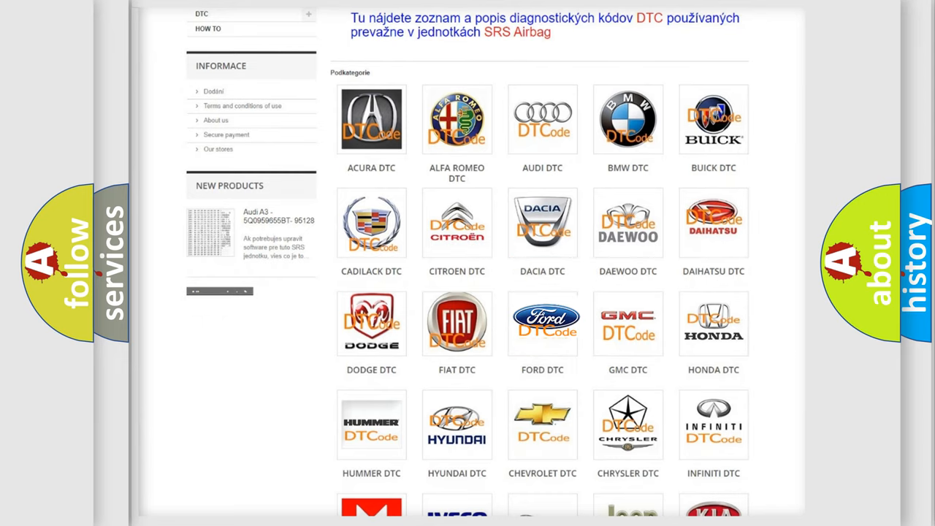
{"action": "left_click", "coordinate": [542, 323]}
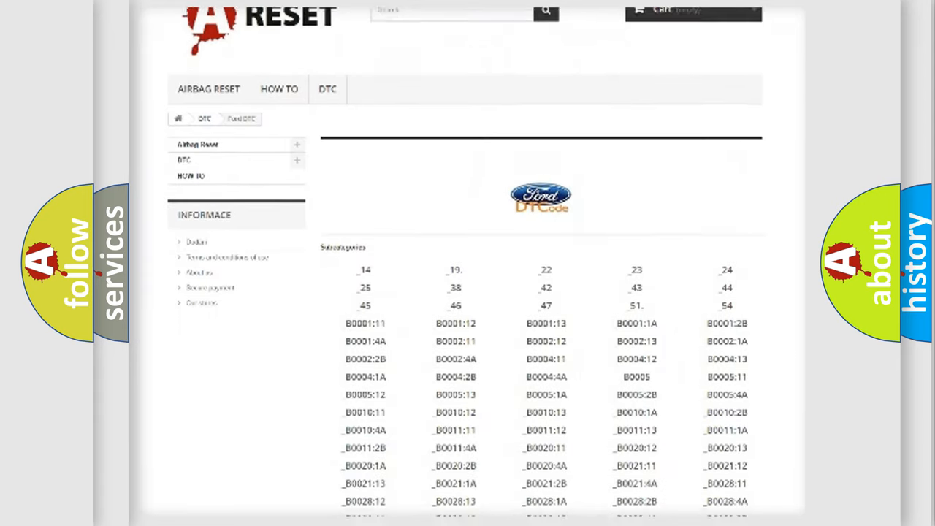
{"action": "scroll", "scroll_direction": "down", "scroll_amount": 3}
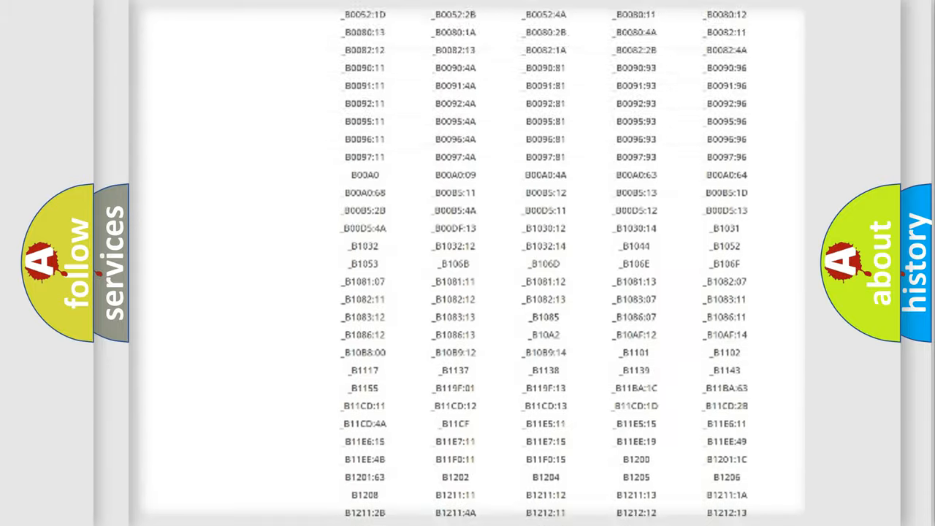
{"action": "scroll", "scroll_direction": "up", "scroll_amount": 3}
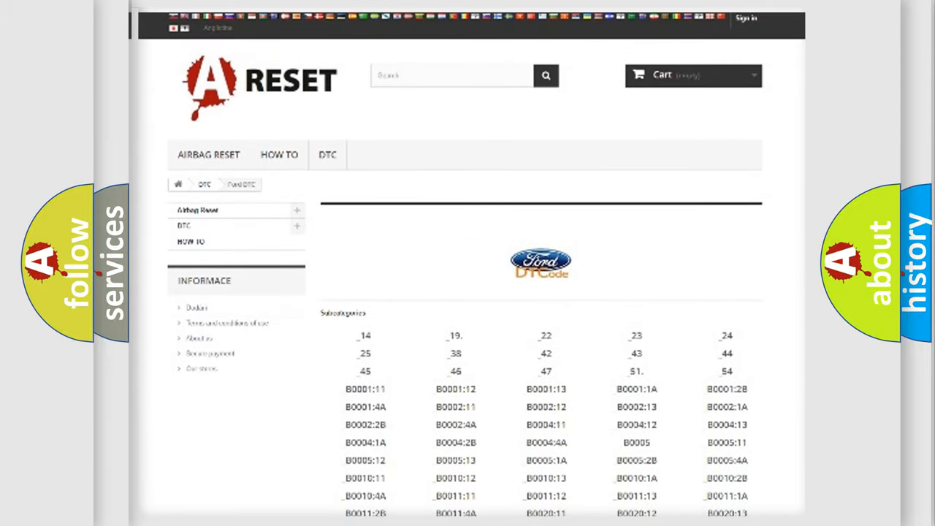